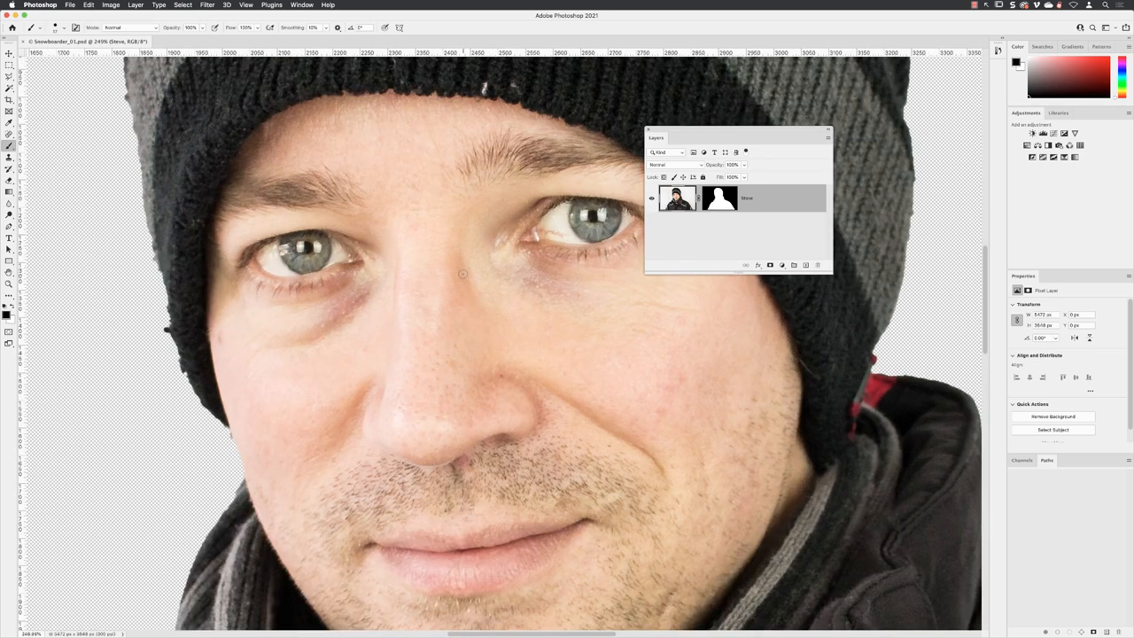
mouse_move(375, 280)
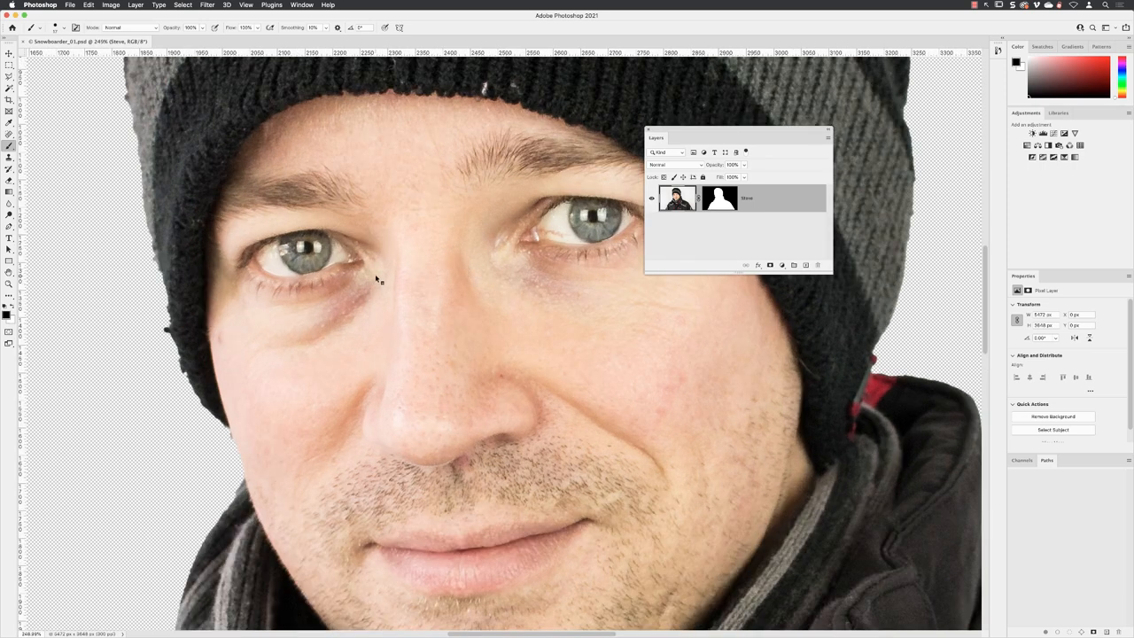
Create a new empty layer above the portrait and name it 'retouching work'.
drag(379, 269, 312, 305)
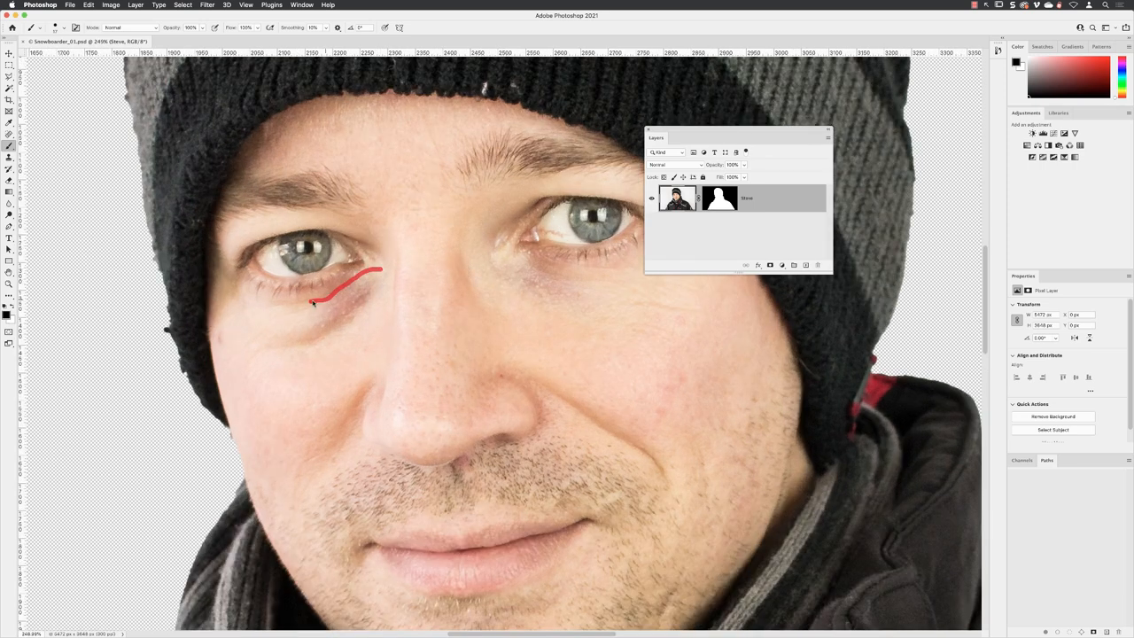
drag(315, 305, 368, 315)
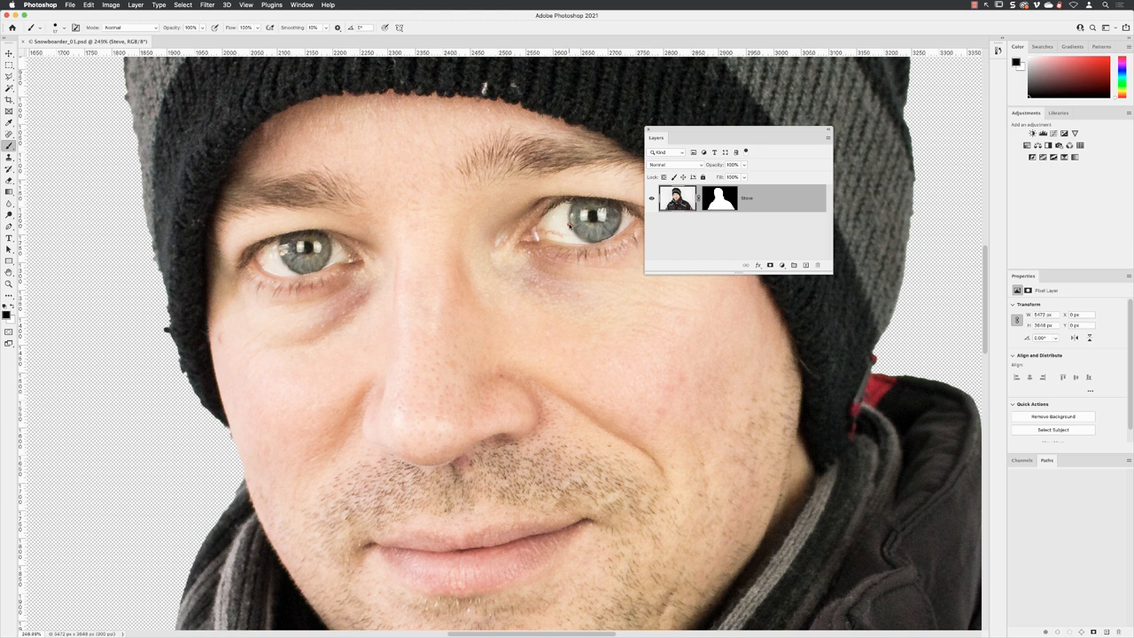
drag(530, 223, 571, 244)
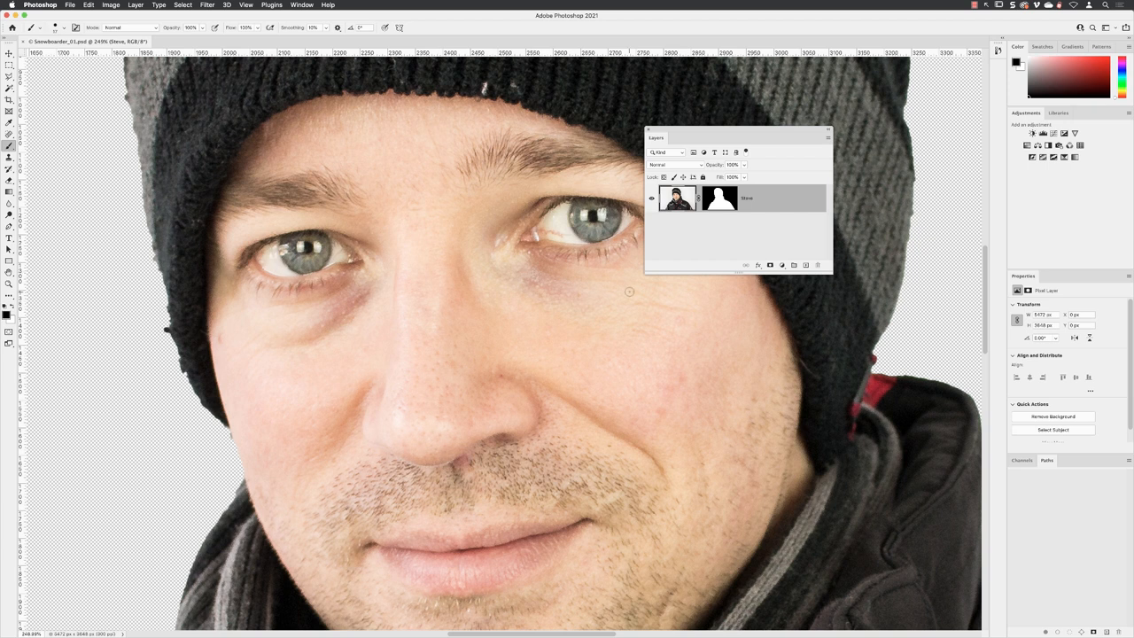
mouse_move(783, 225)
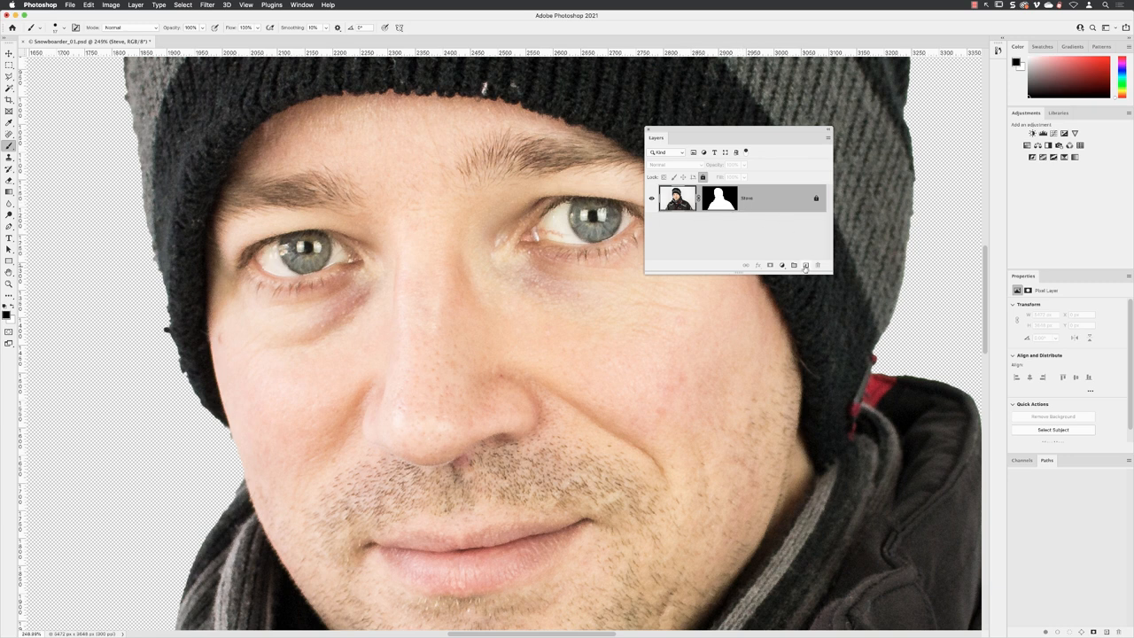
click(805, 266)
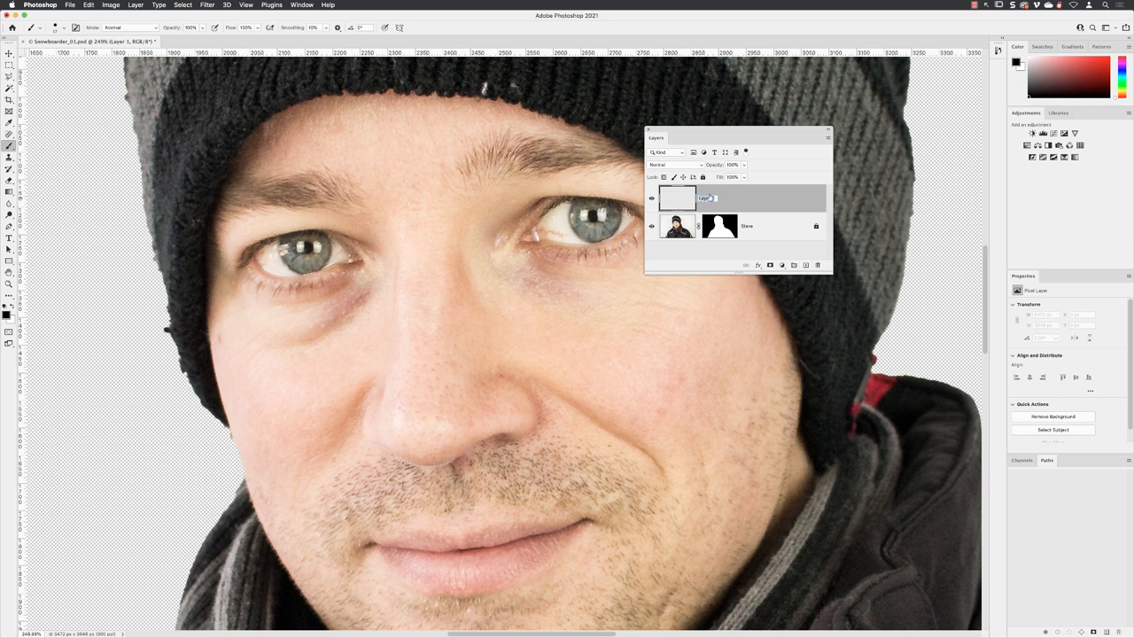
mouse_move(776, 189)
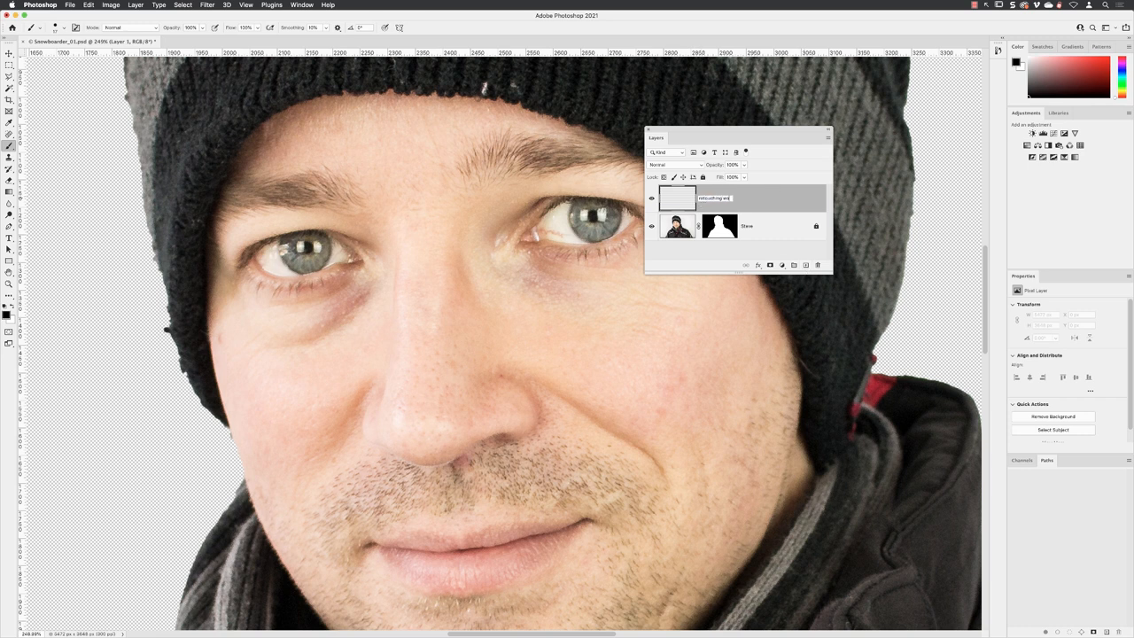
text(retouching work)
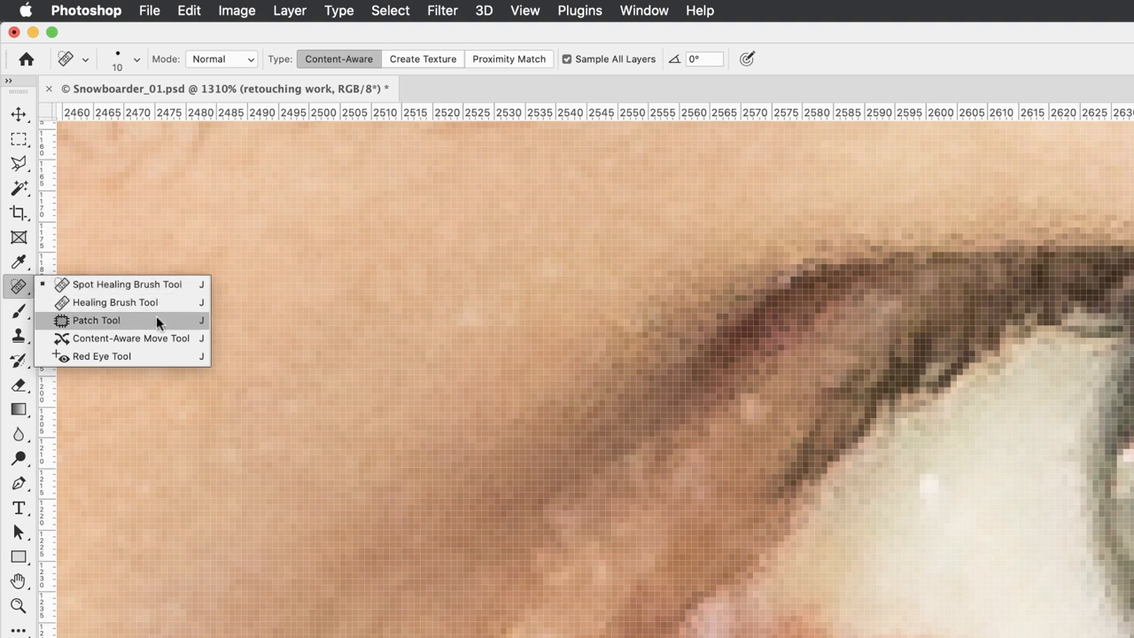
mouse_move(125, 331)
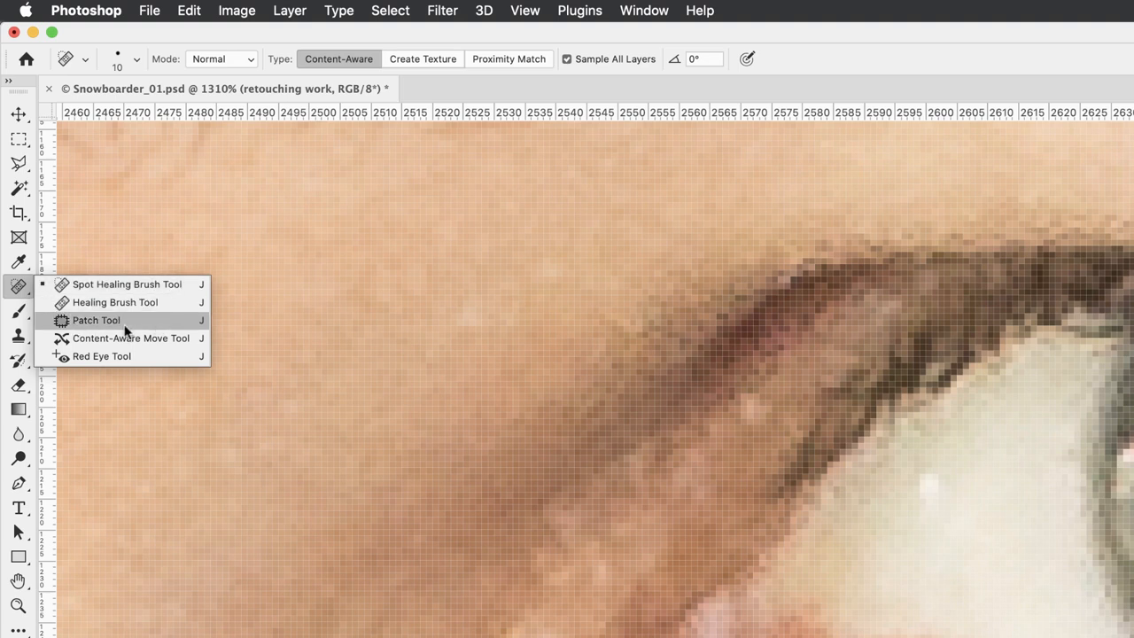
Activate the Patch Tool from the Spot Healing Brush flyout.
click(96, 319)
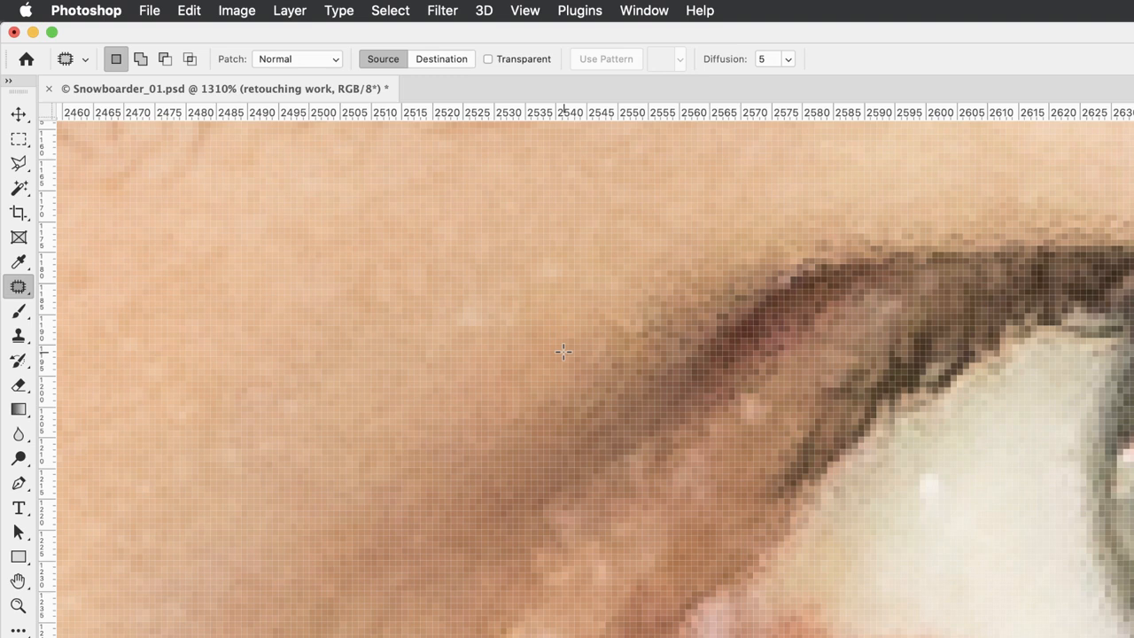
mouse_move(677, 411)
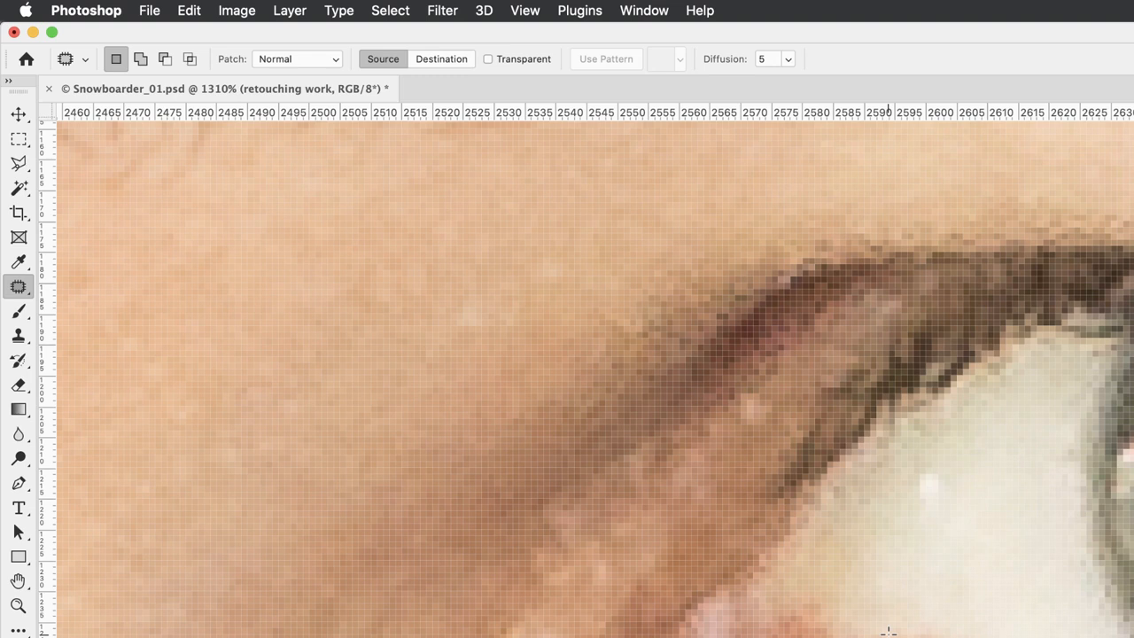
mouse_move(827, 588)
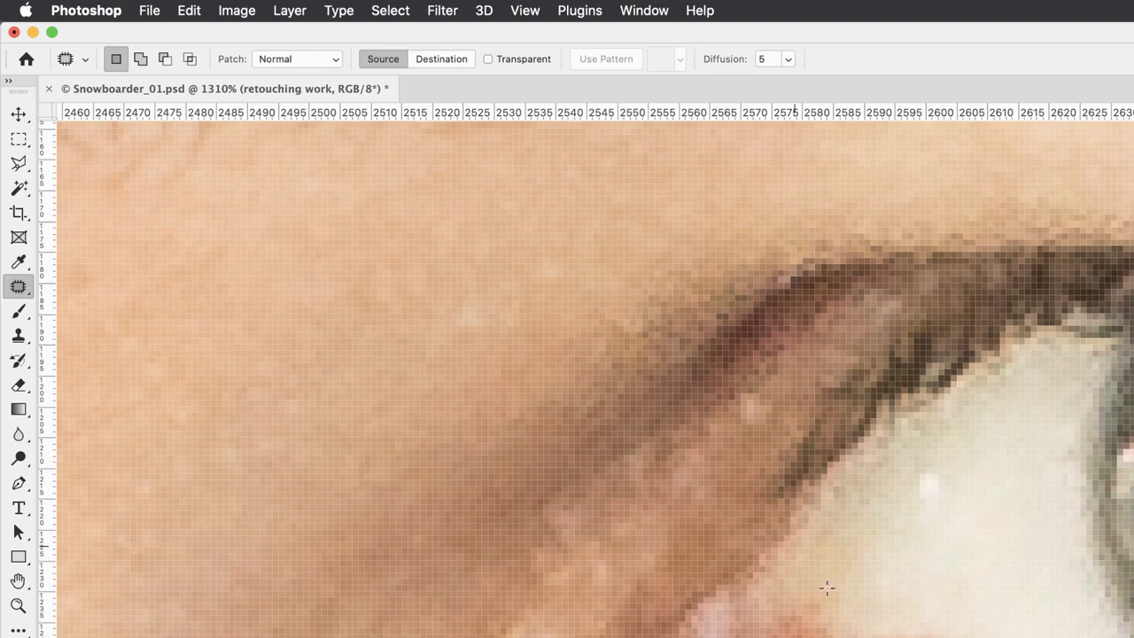
mouse_move(90, 43)
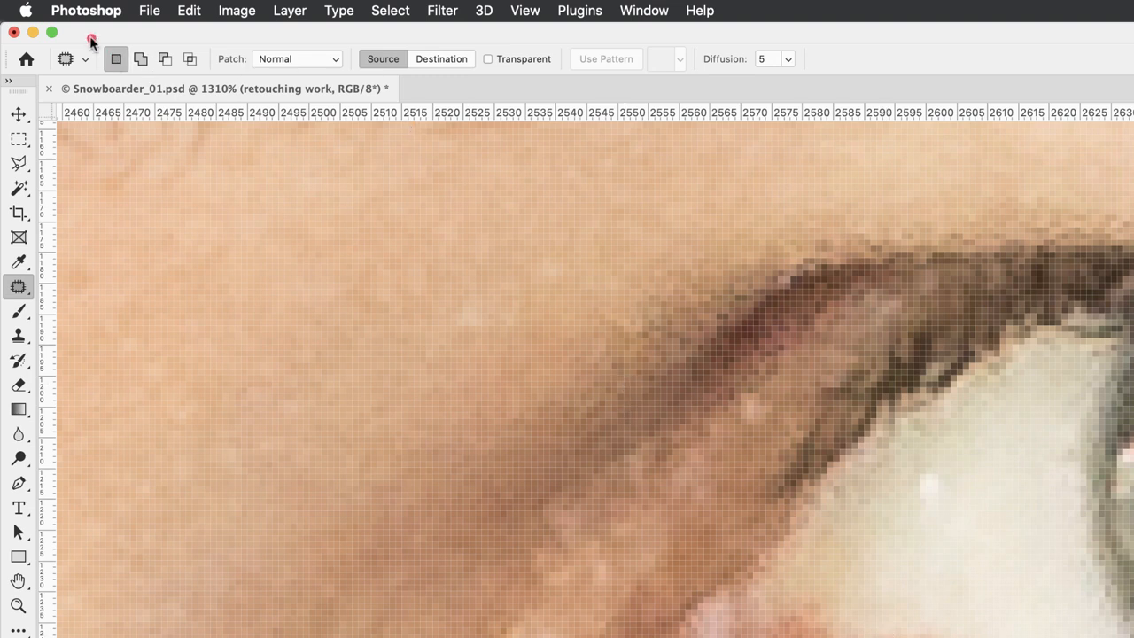
Set the Patch mode to Content-Aware in the options bar.
click(115, 58)
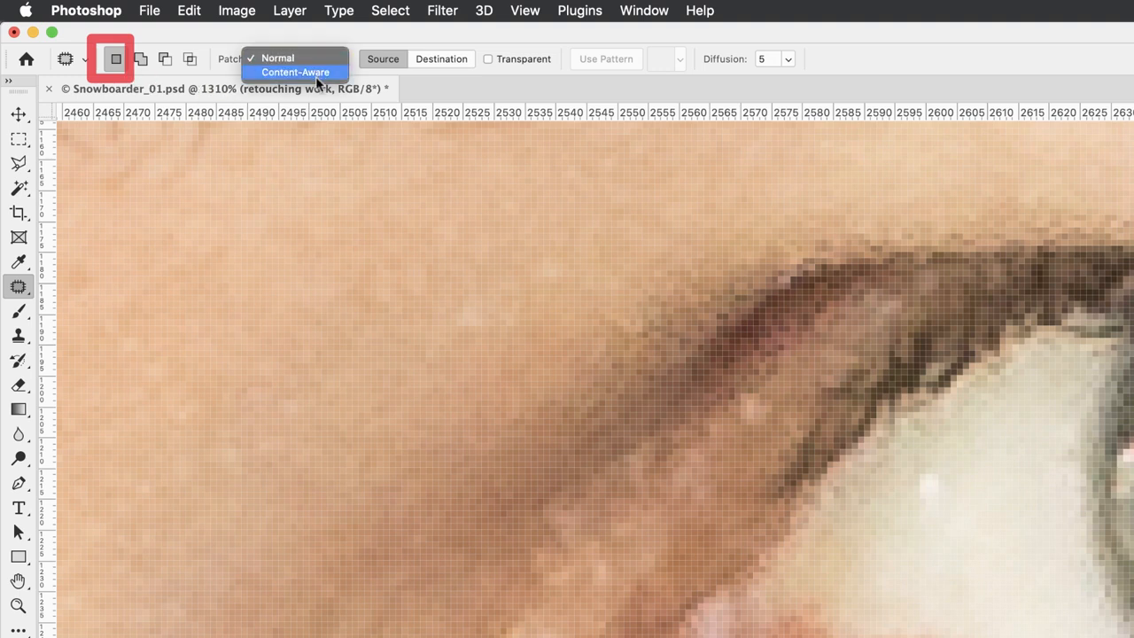
click(294, 71)
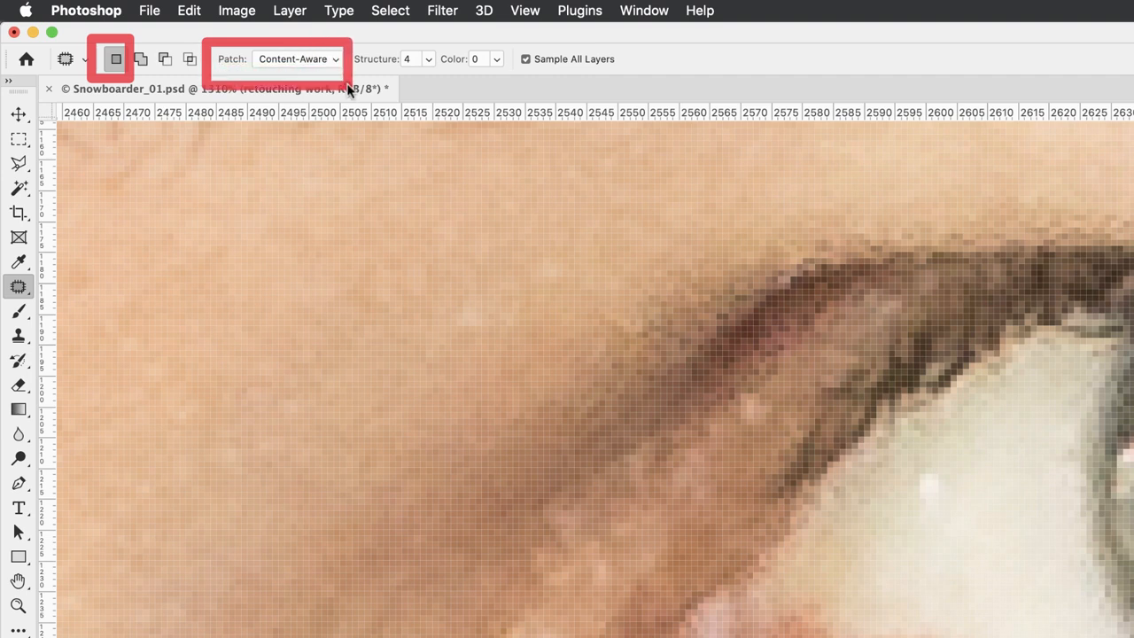
mouse_move(353, 37)
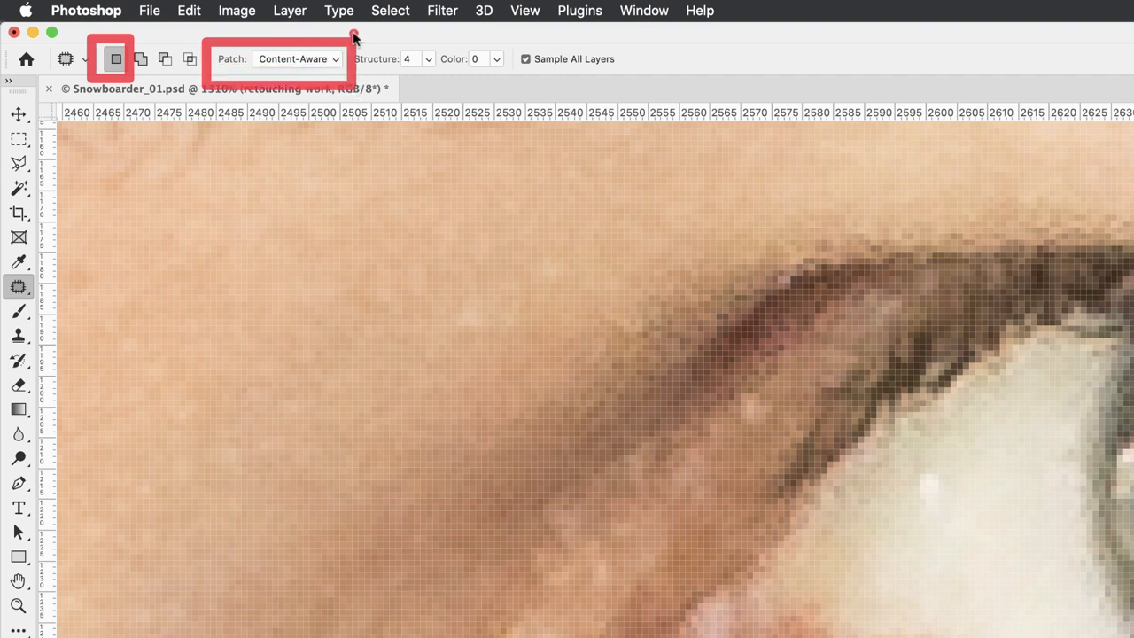
mouse_move(379, 62)
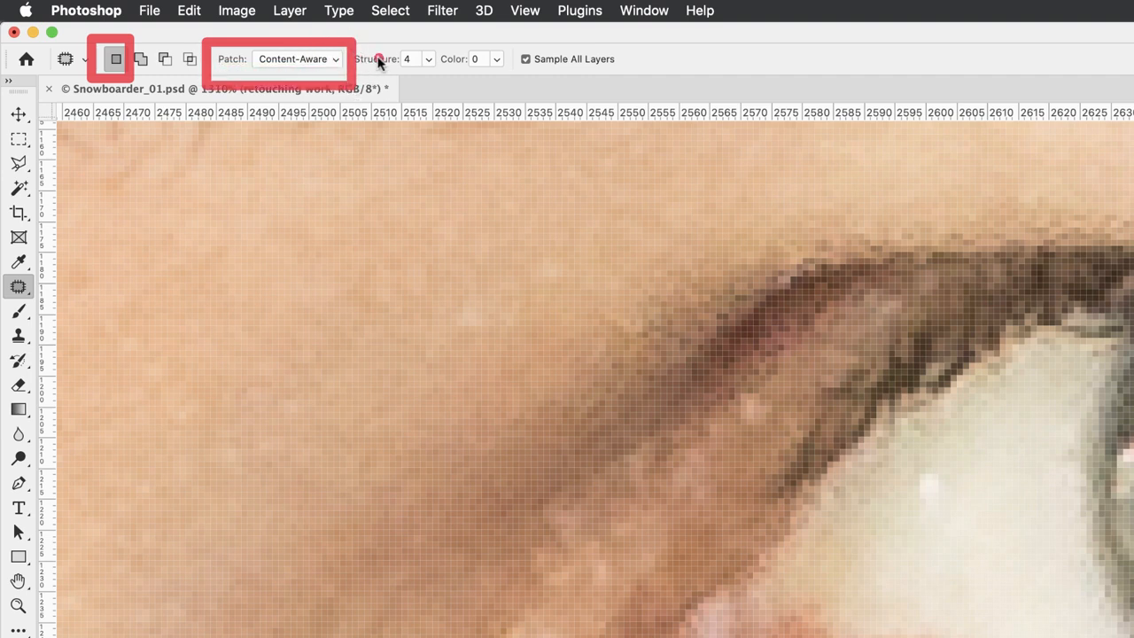
mouse_move(363, 26)
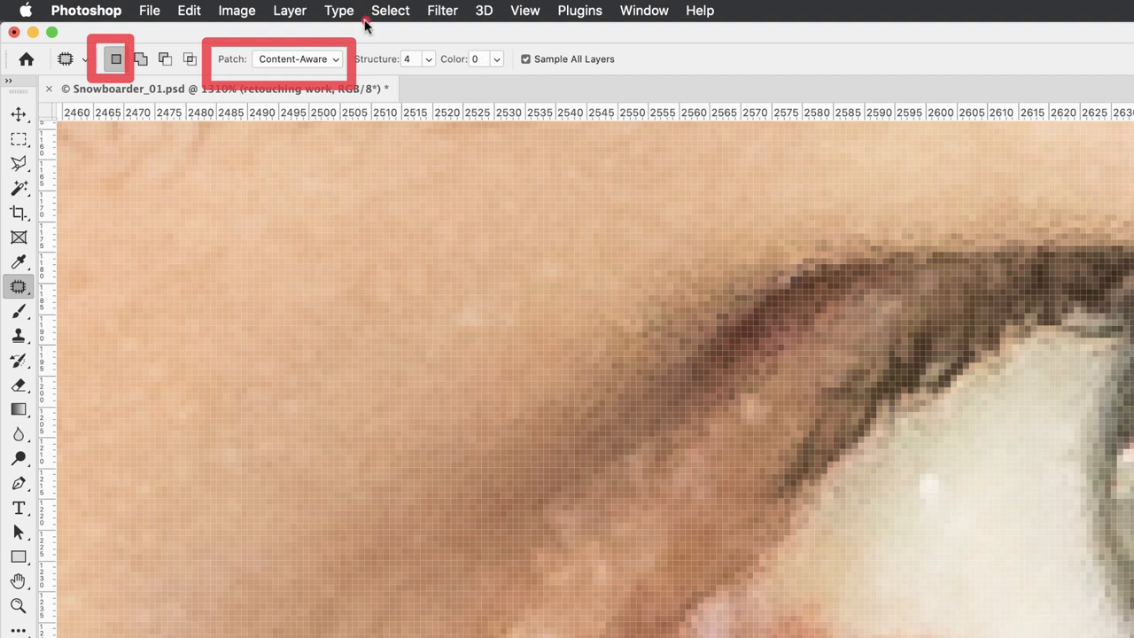
mouse_move(429, 87)
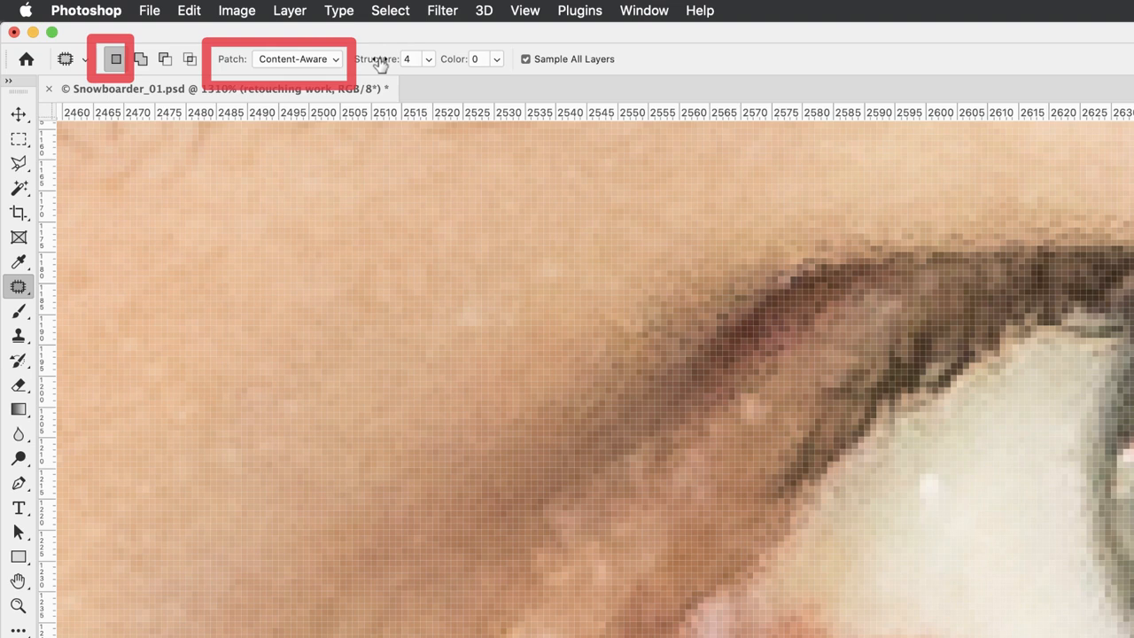
mouse_move(378, 61)
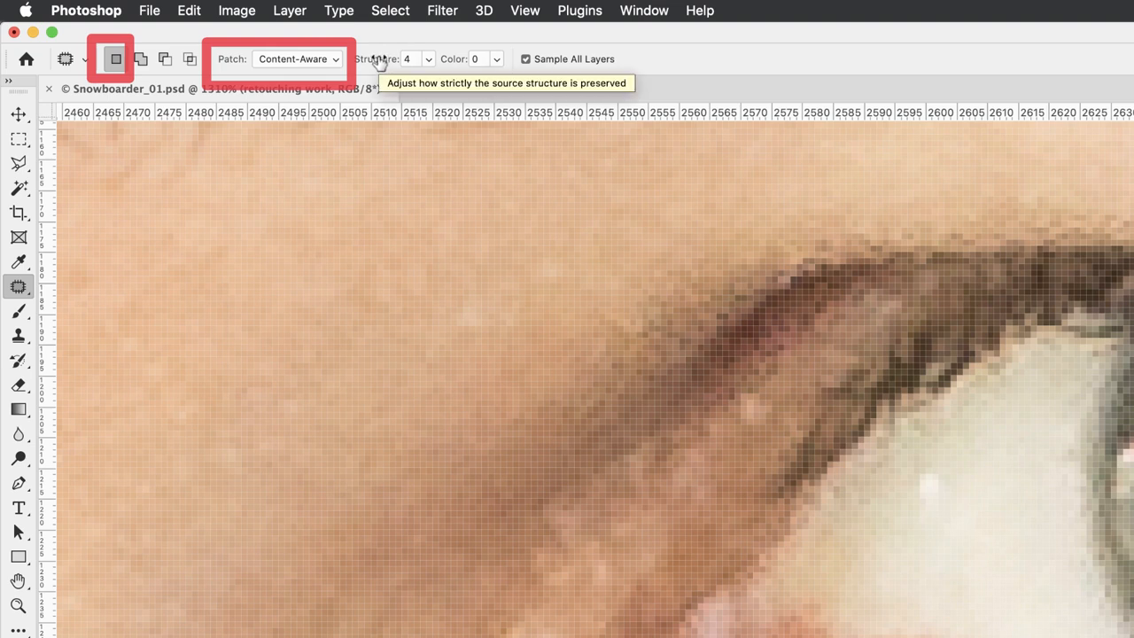
mouse_move(397, 62)
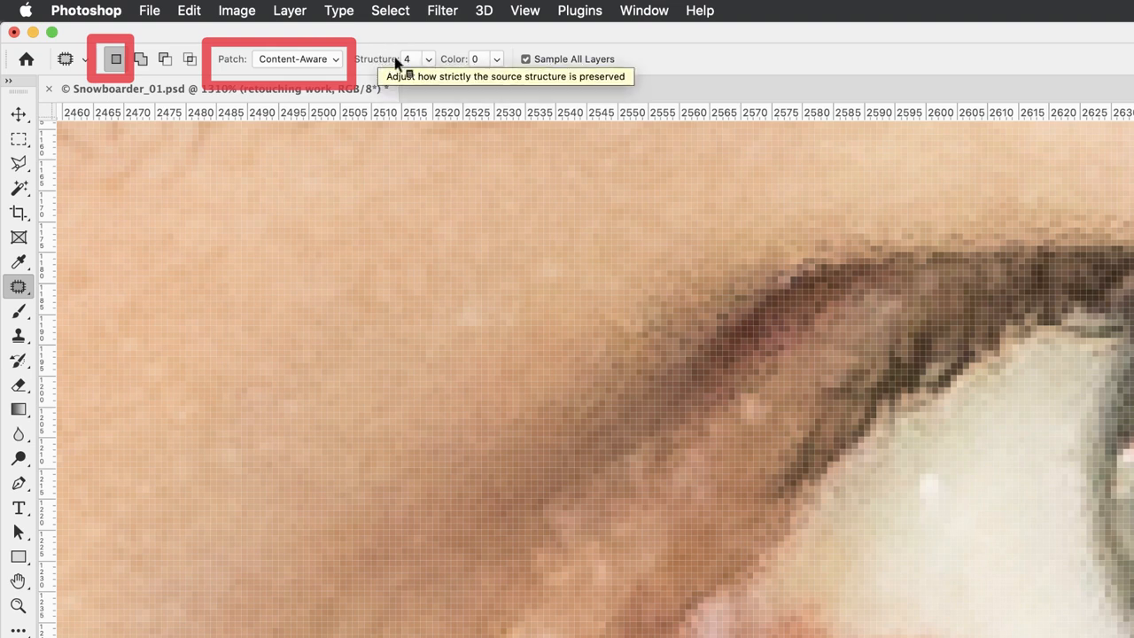
mouse_move(630, 49)
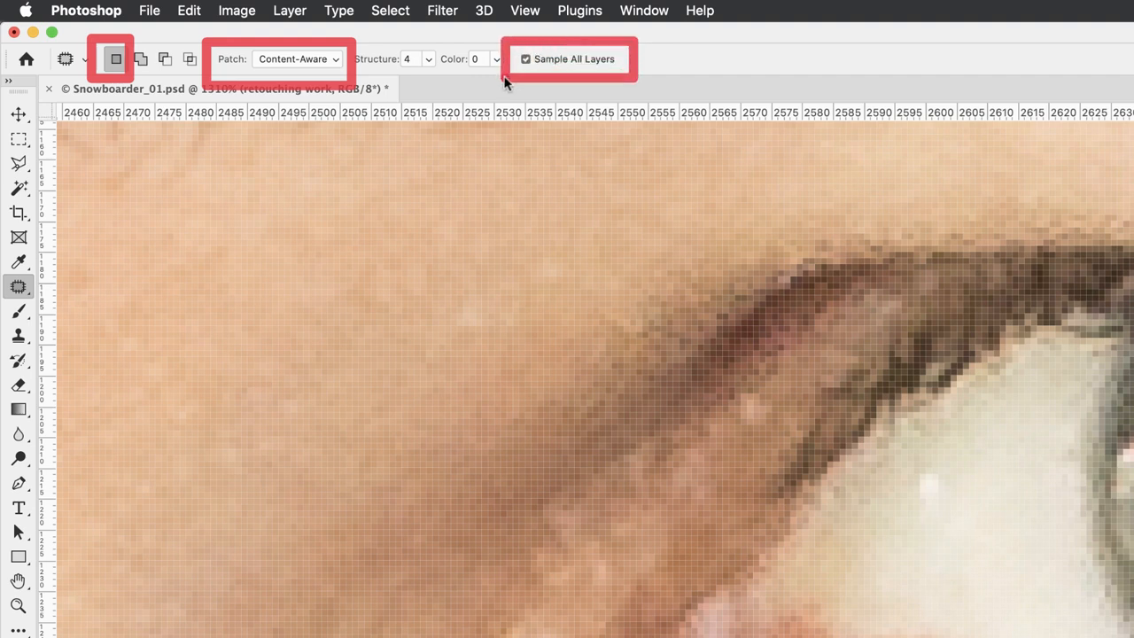
mouse_move(797, 69)
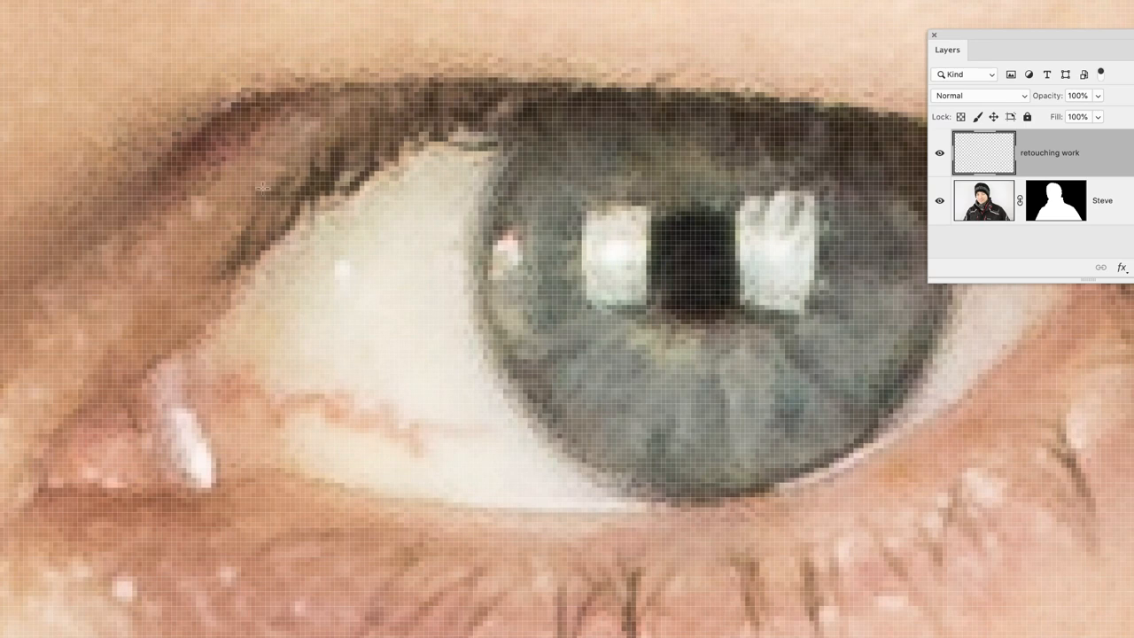
mouse_move(182, 351)
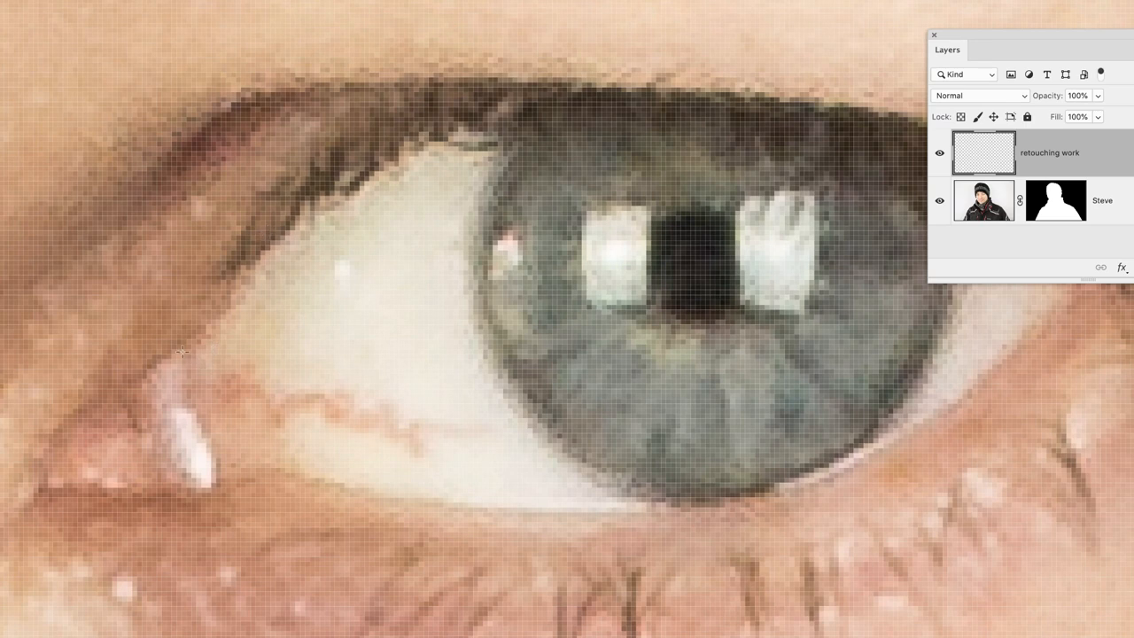
mouse_move(195, 356)
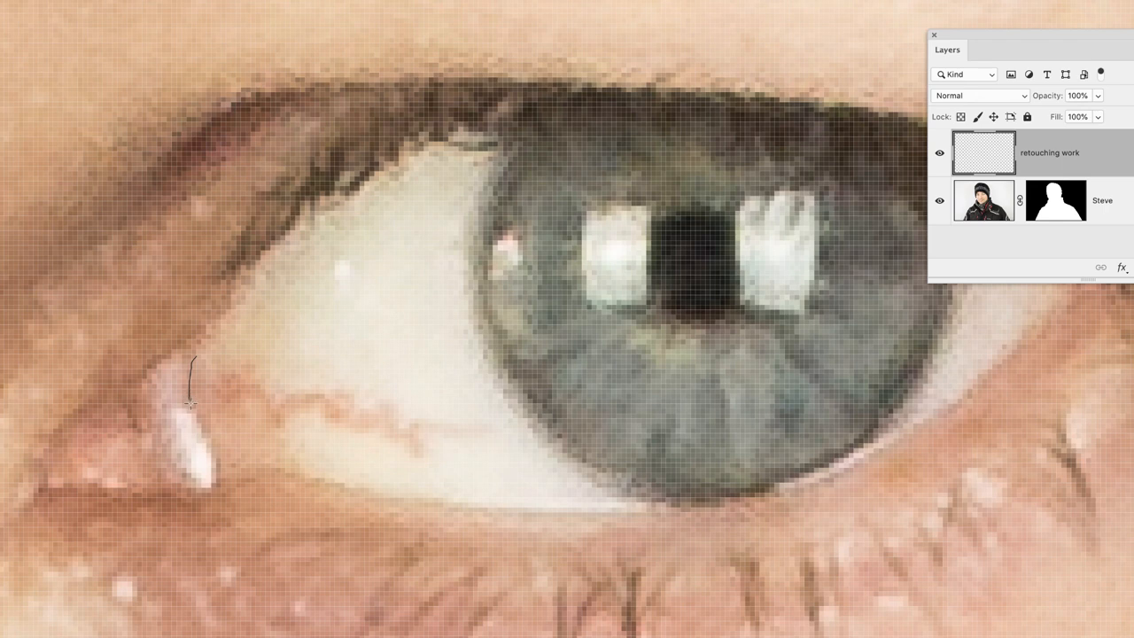
Draw a freehand patch selection enclosing the red vein in the eye white.
drag(188, 404, 310, 439)
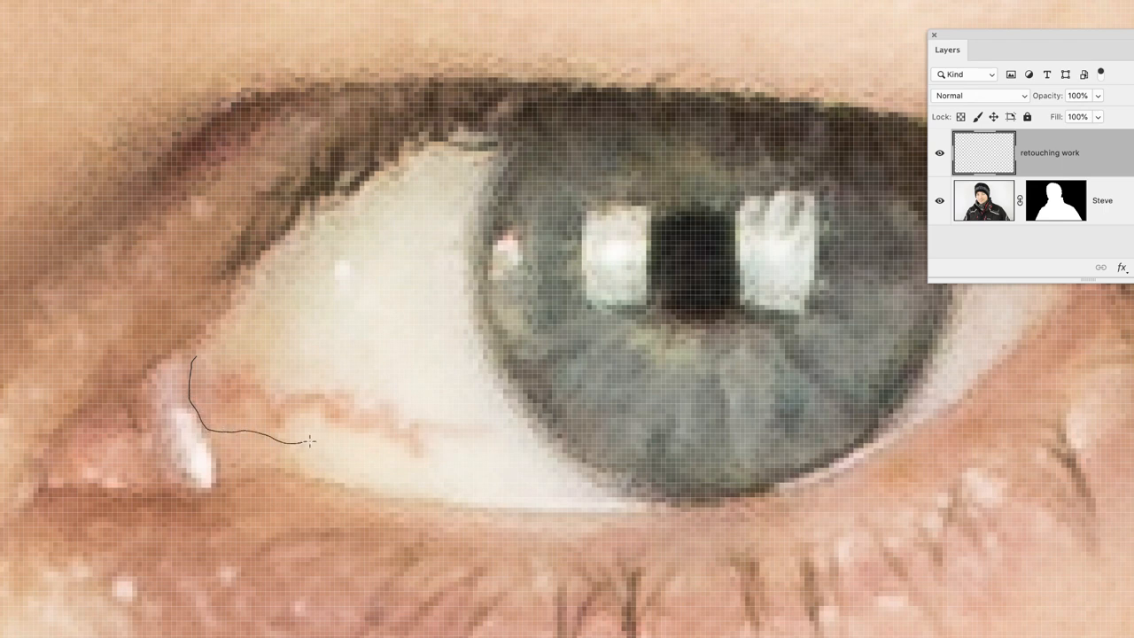
drag(310, 441, 399, 457)
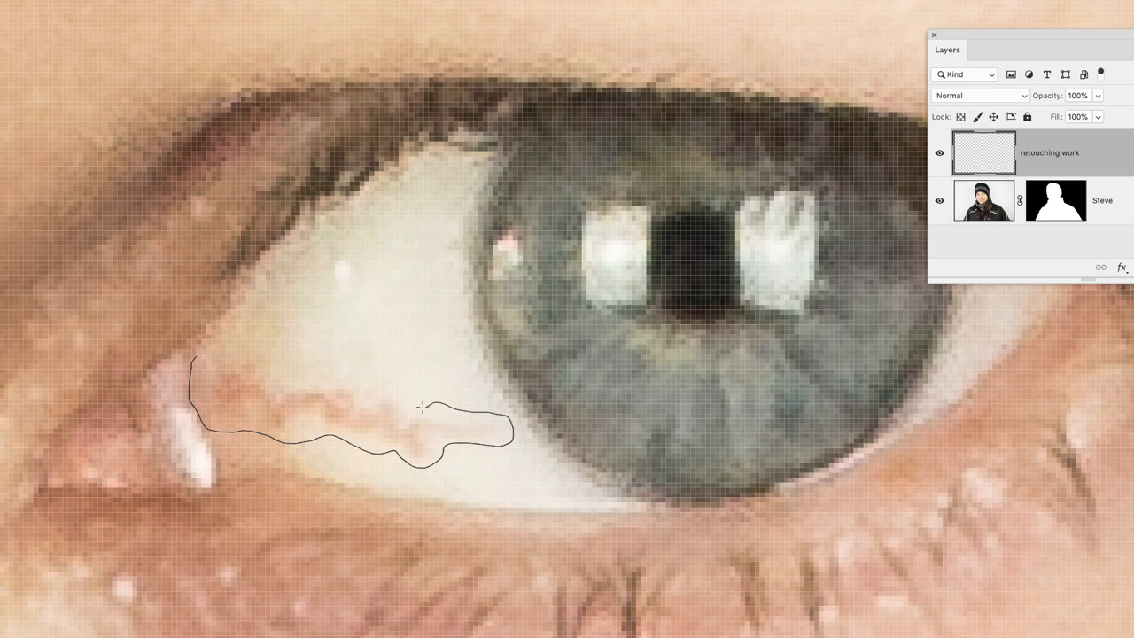
drag(421, 406, 285, 380)
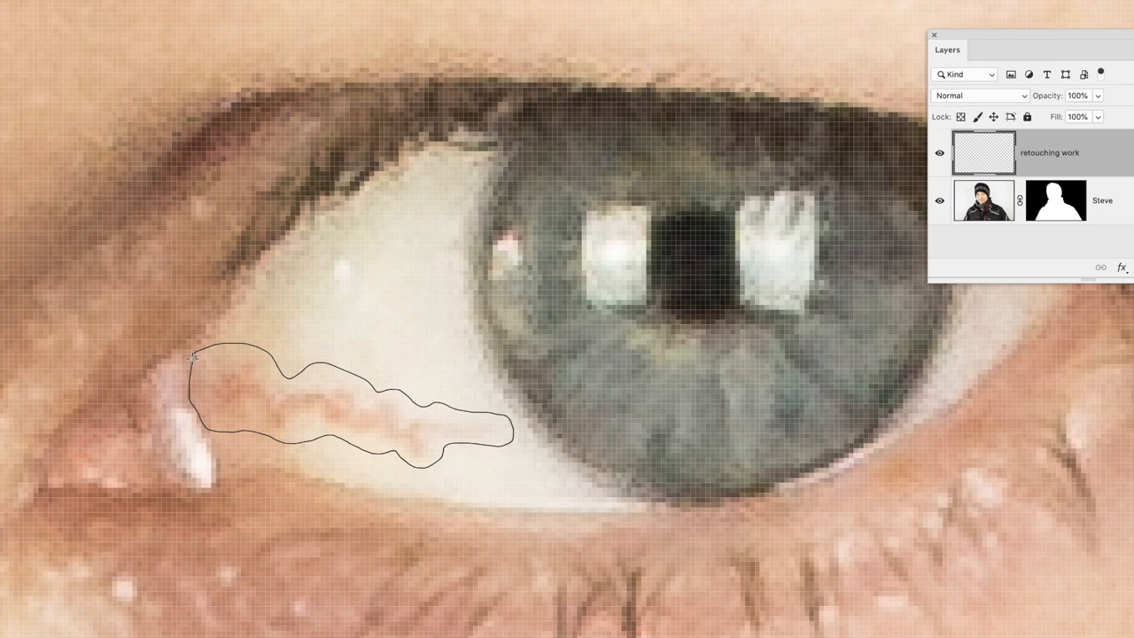
Patch the vein with clean eye-white texture and clear the selection via Select > Deselect.
click(191, 355)
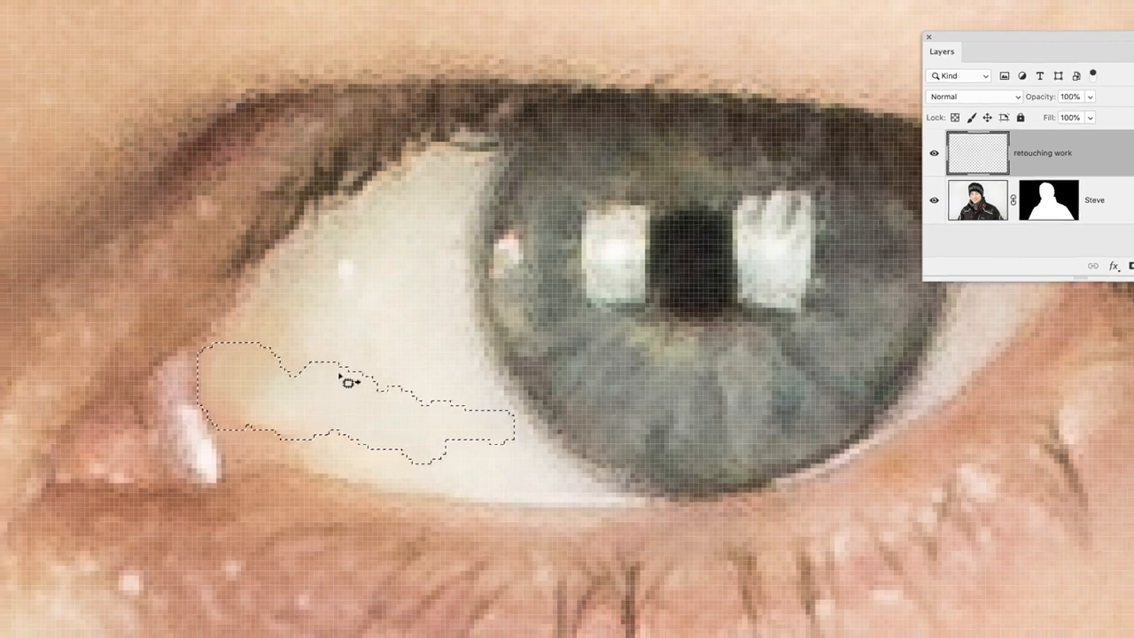
click(185, 6)
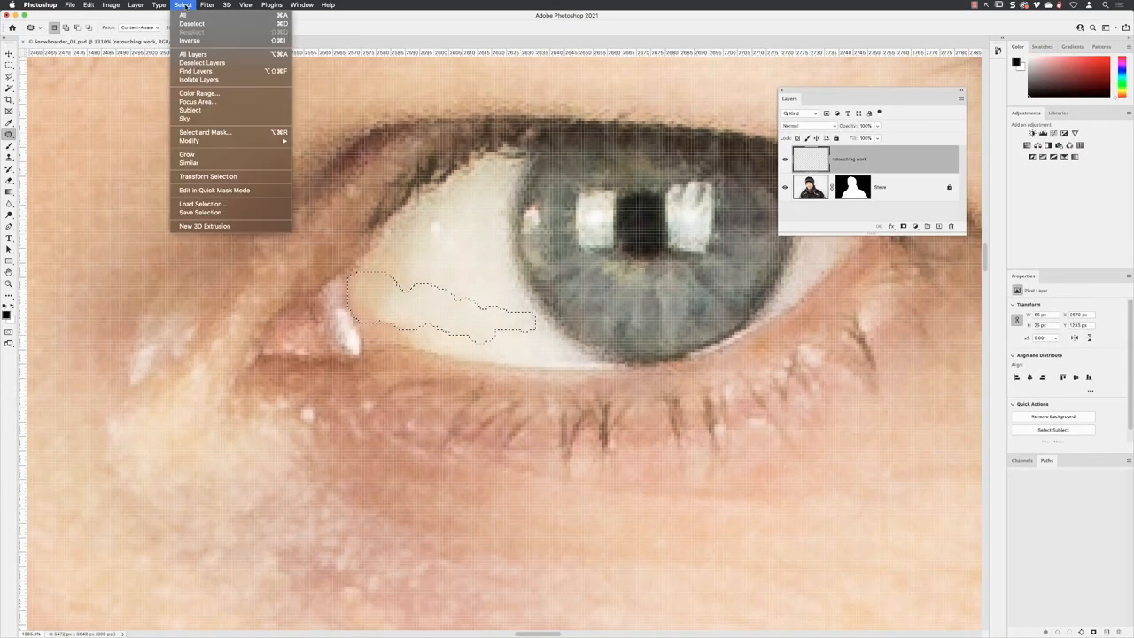
click(191, 23)
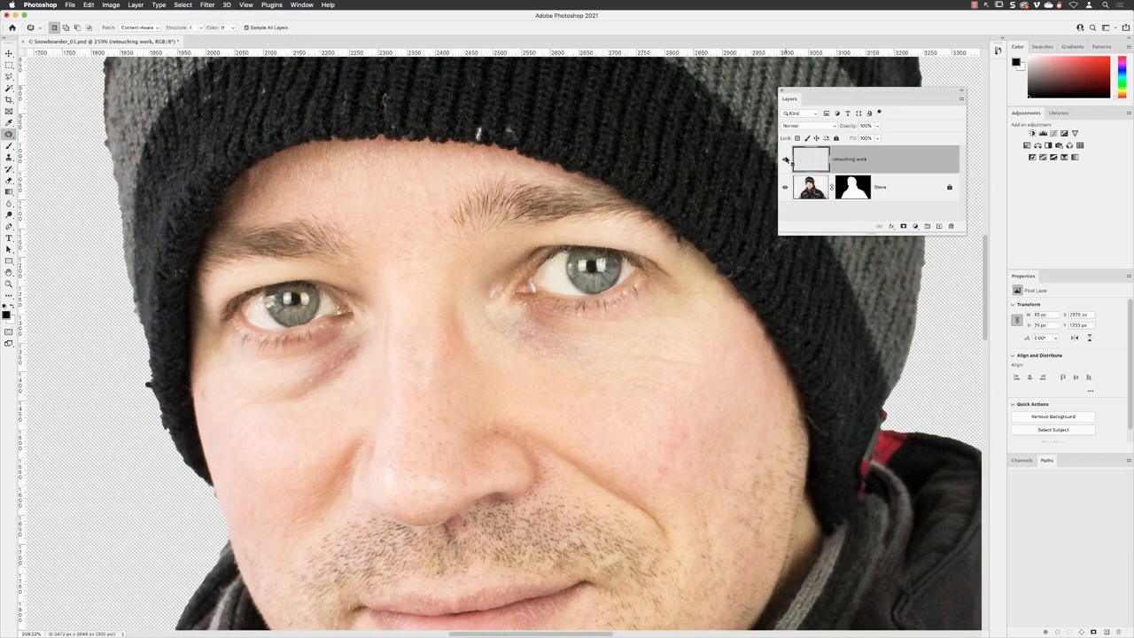
Toggle the retouching work layer's visibility to compare, then save via the File menu.
click(872, 159)
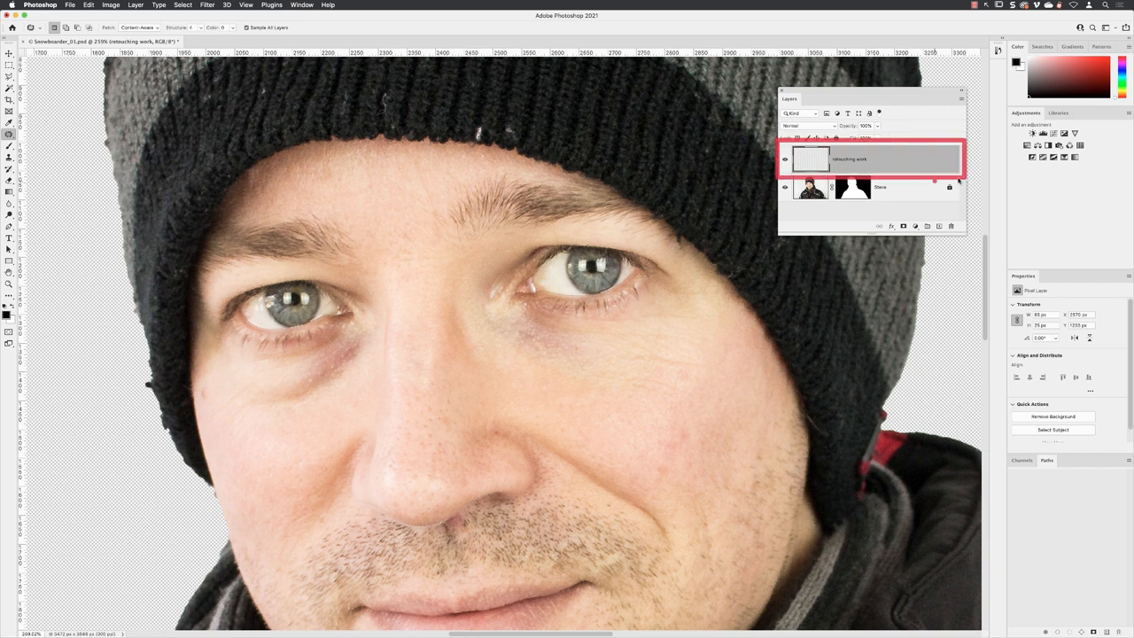
click(785, 163)
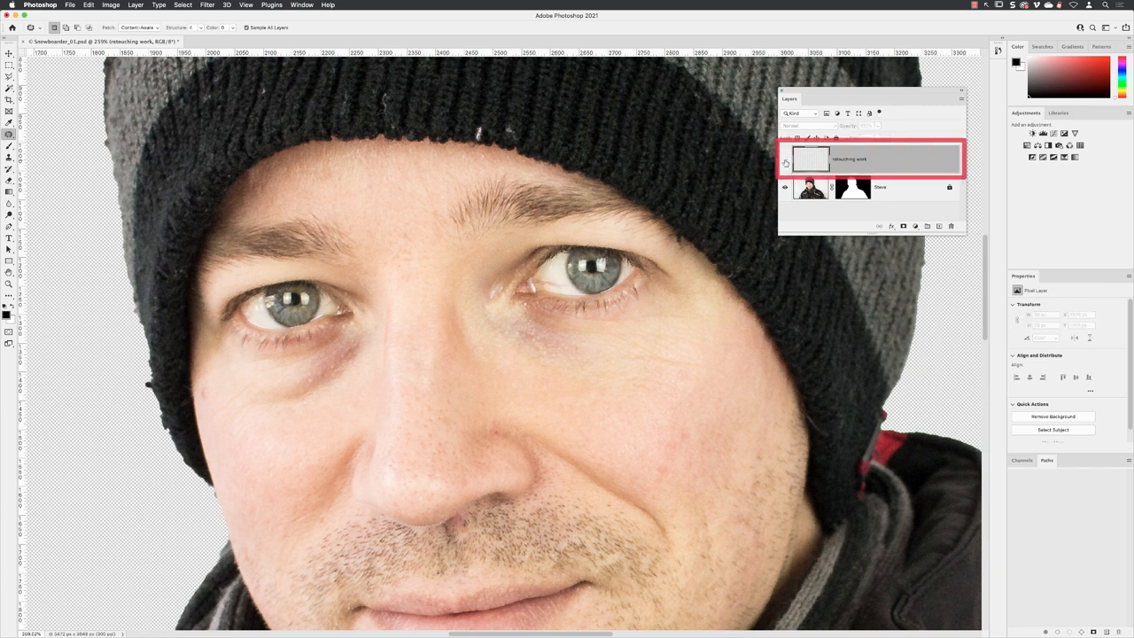
click(871, 159)
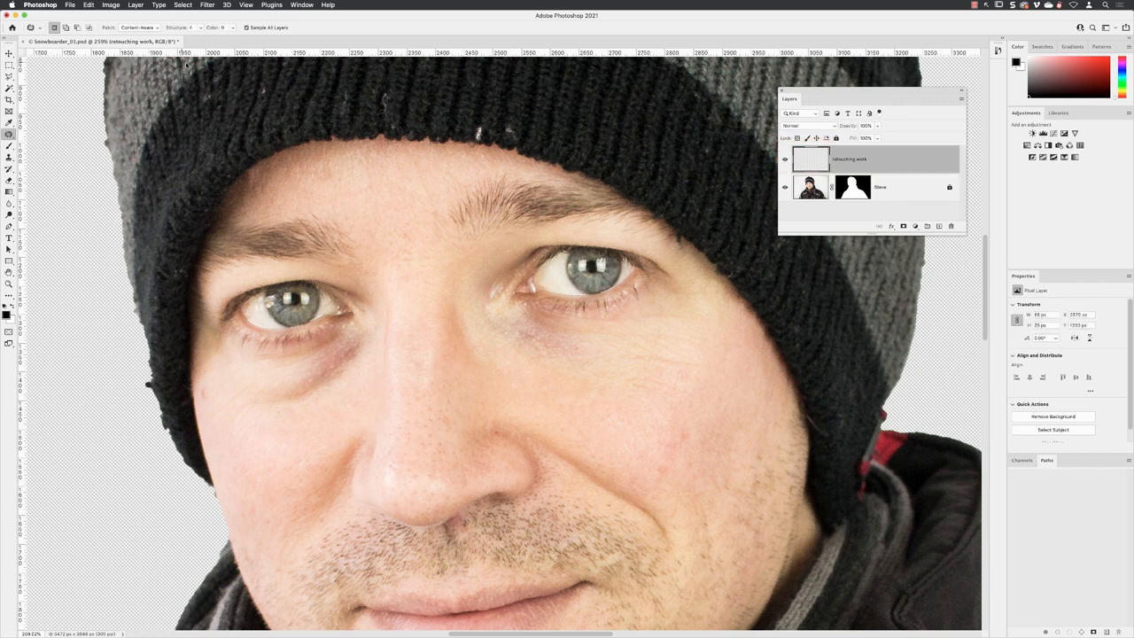
click(69, 5)
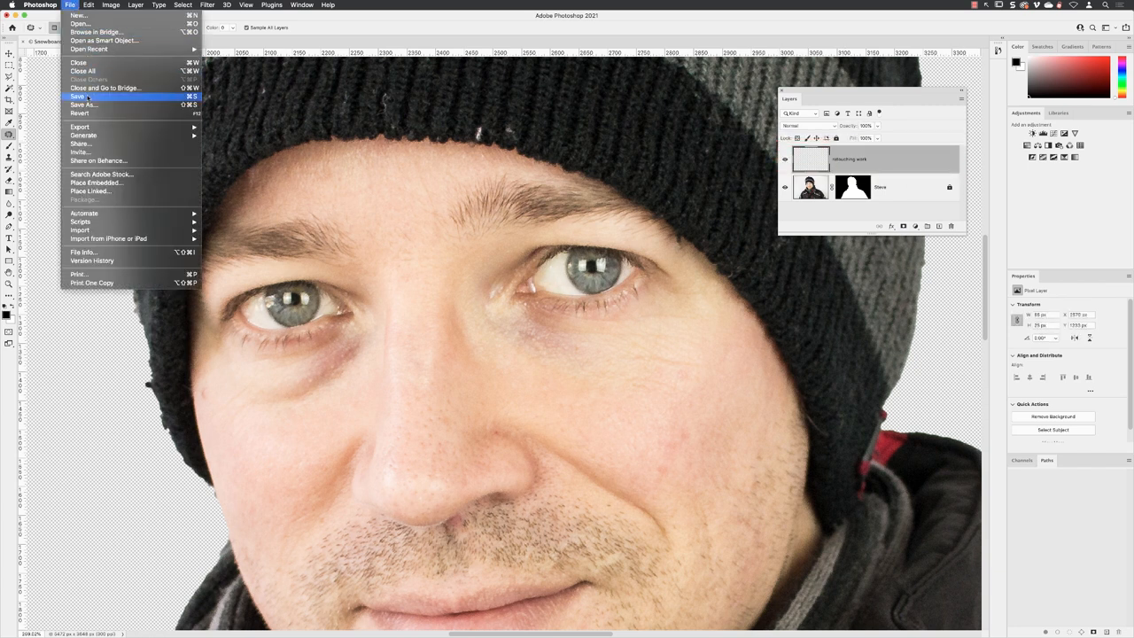